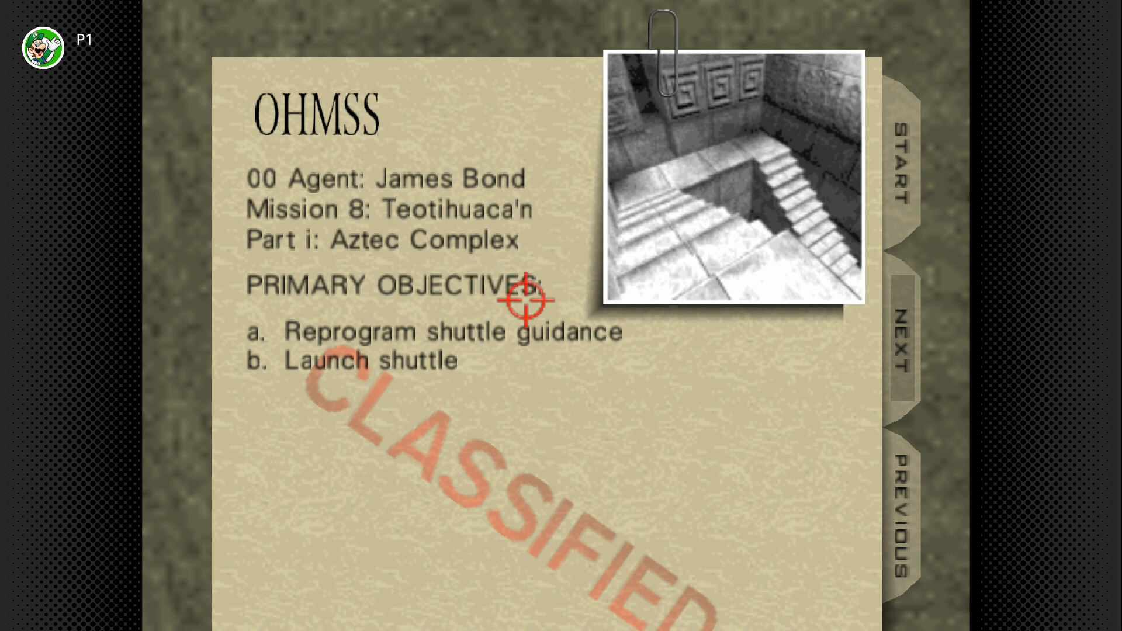
Move the Aztec Complex dossier from Primary Objectives to the Drax Corporation background page
click(903, 343)
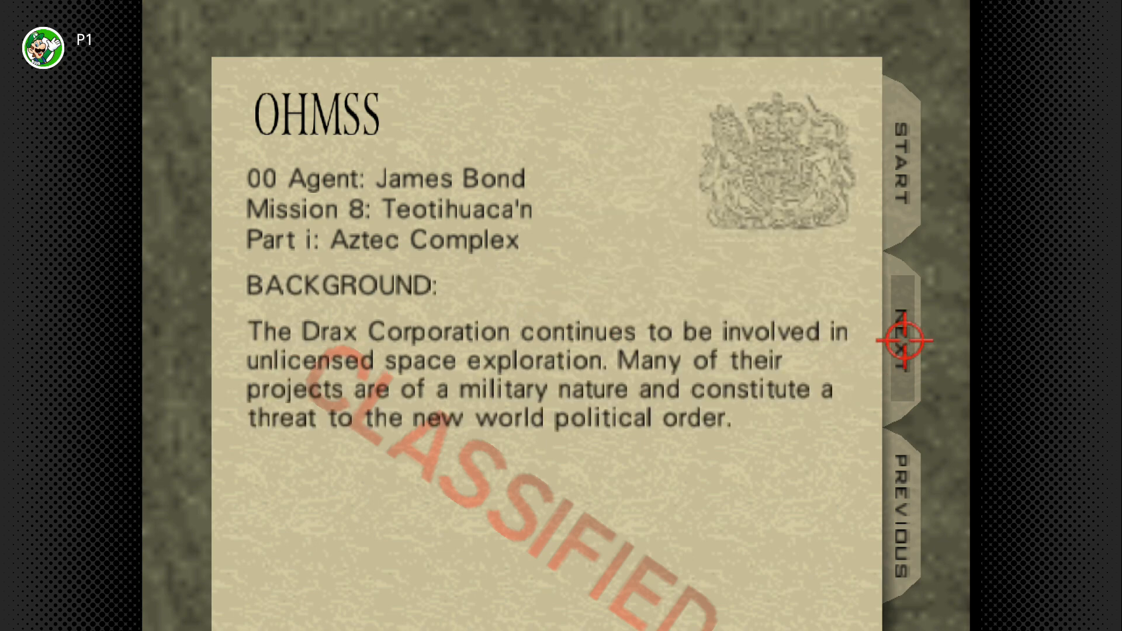
Start Aztec Complex, play the opening stone corridors, and pause into the suspend menu
click(903, 345)
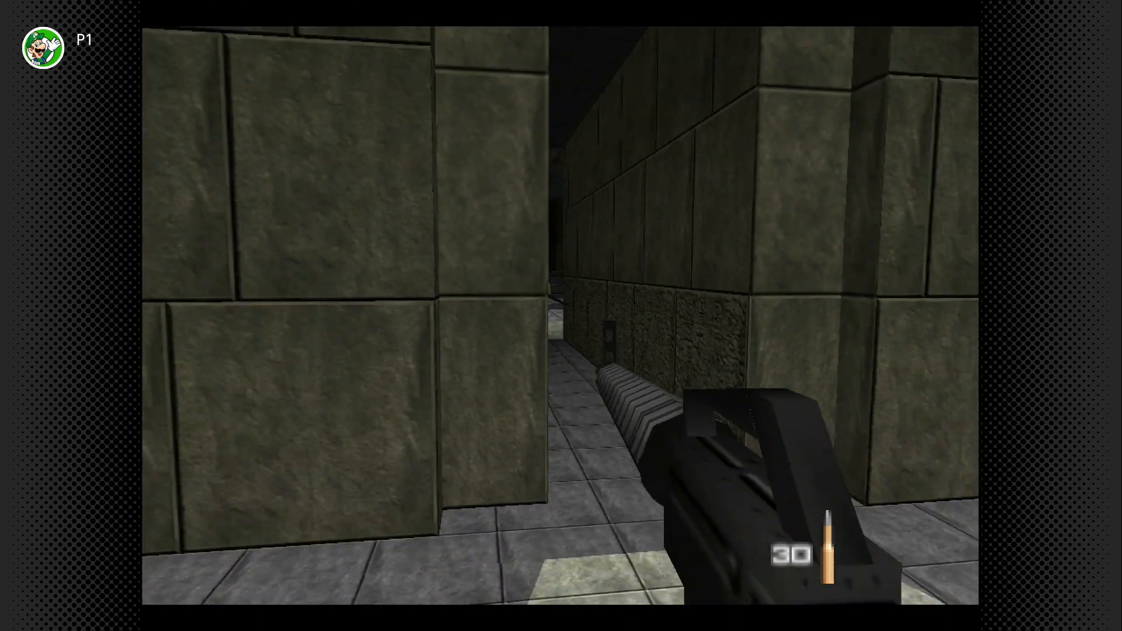
click(440, 254)
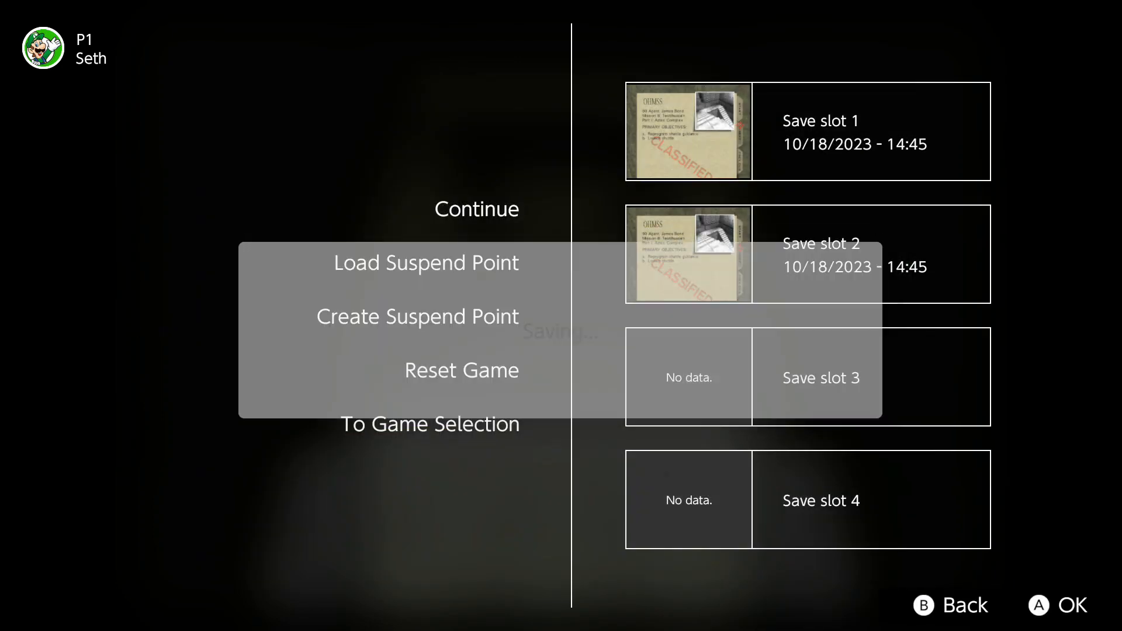
Resume the mission and fire the pistol at the guard in the stone corridor
click(477, 208)
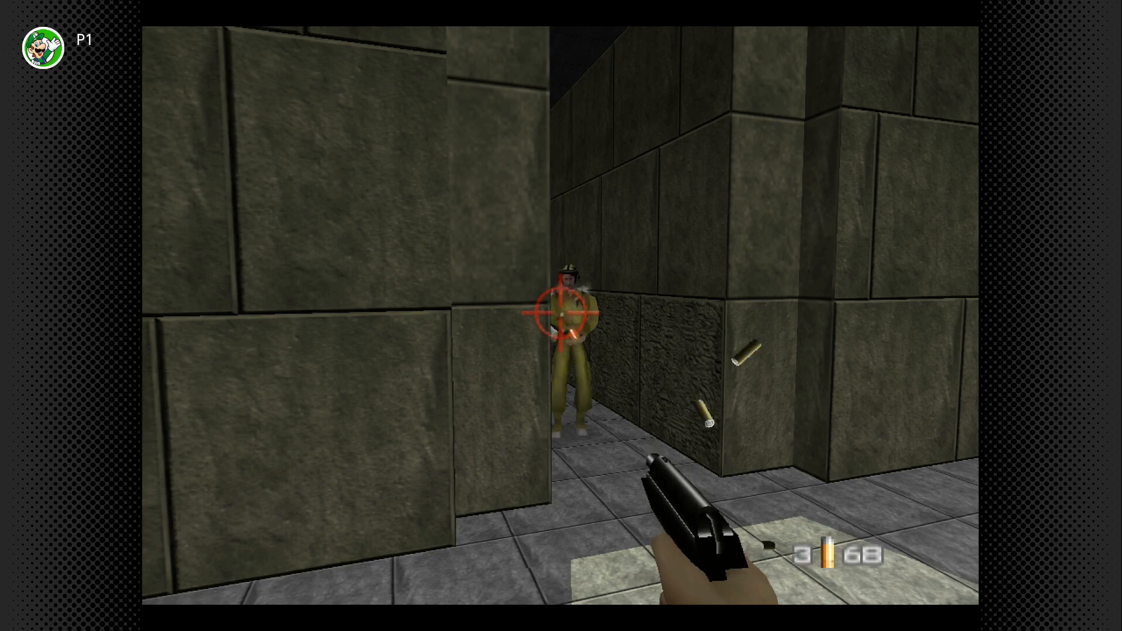
Reach the carved pillar room and save a suspend point to slot 2 (10/24/2023 - 13:02)
click(558, 313)
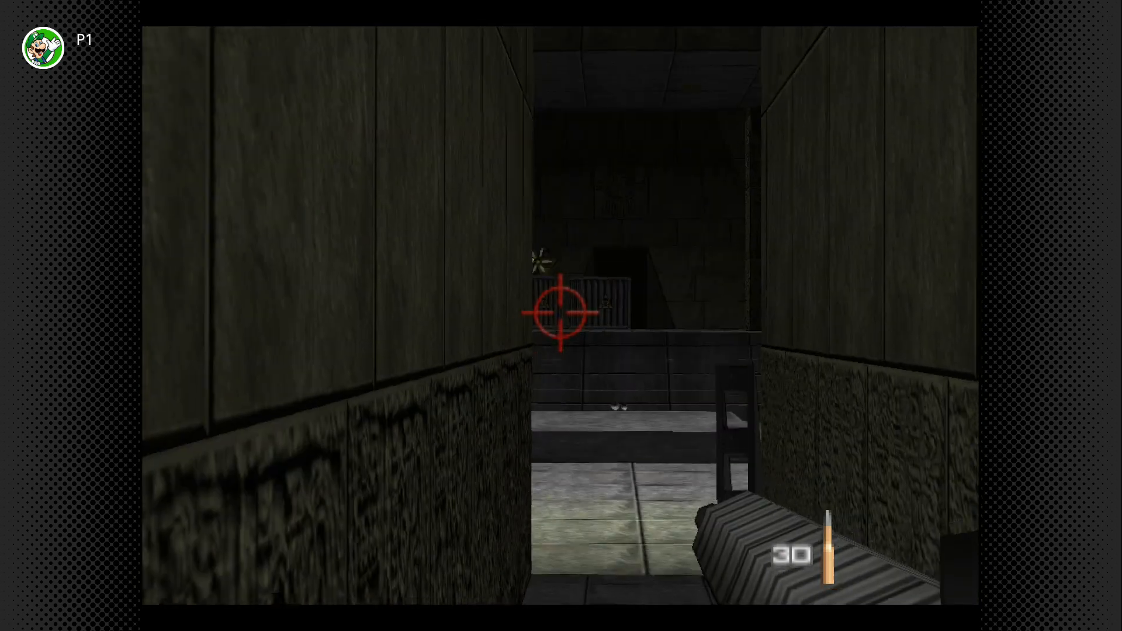
click(558, 315)
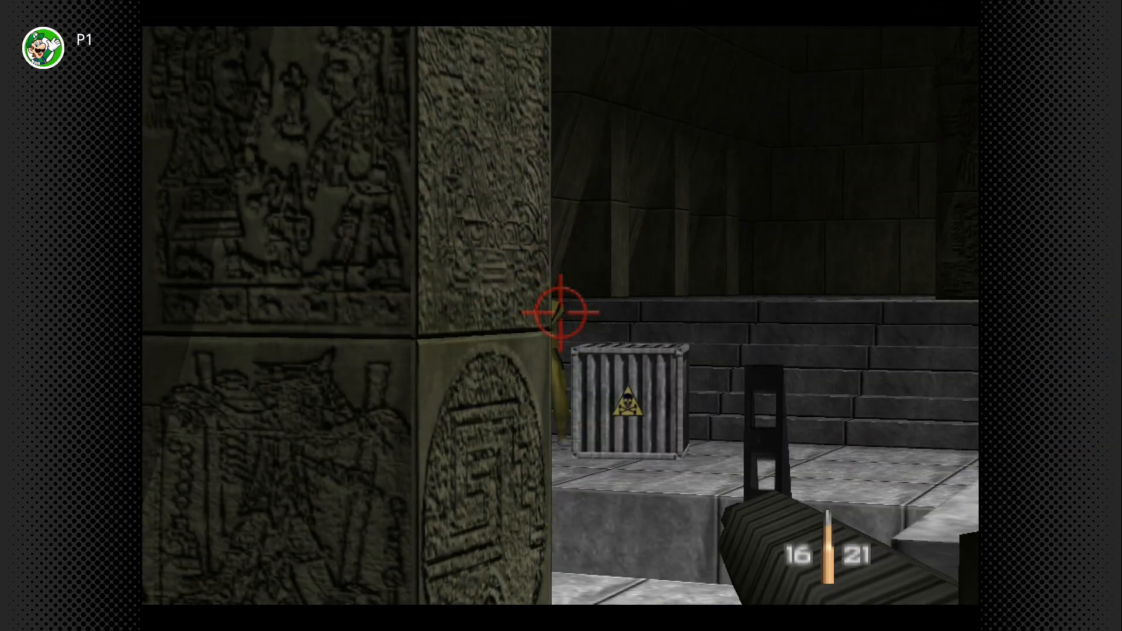
click(560, 313)
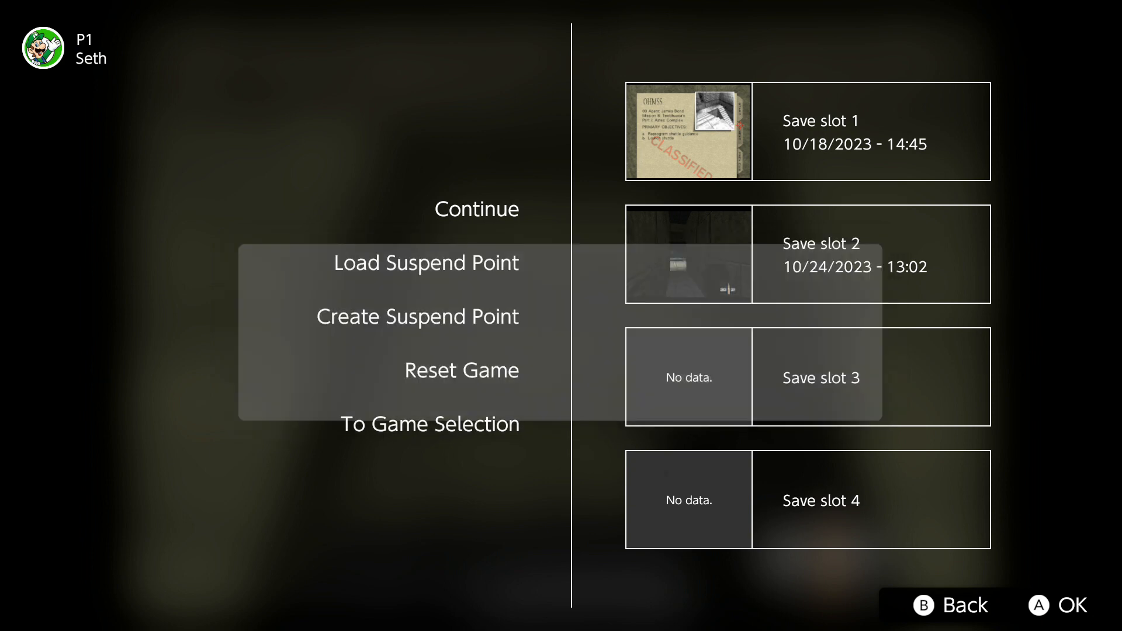
Resume and shoot the guards by the rock wall and at the corridor's far end, then pause
click(476, 209)
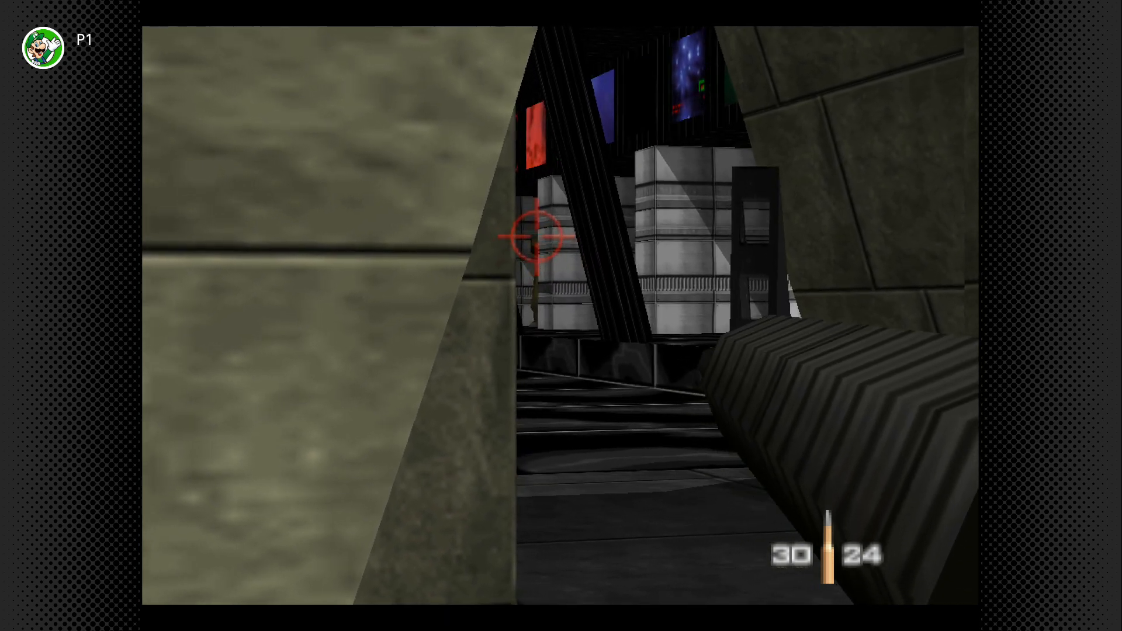
click(532, 241)
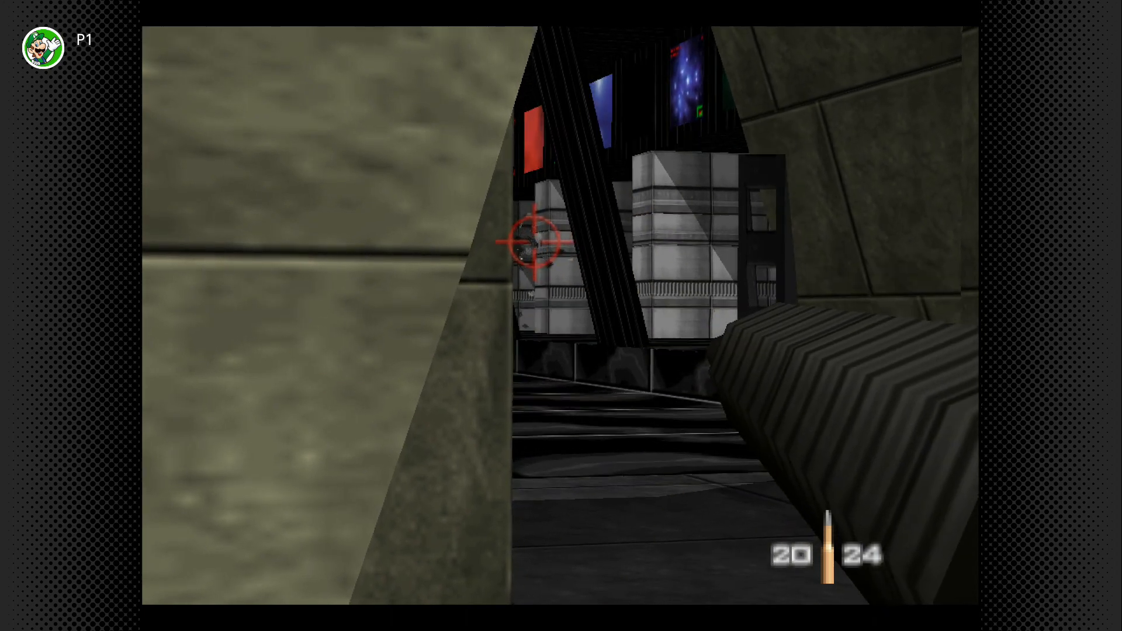
click(533, 243)
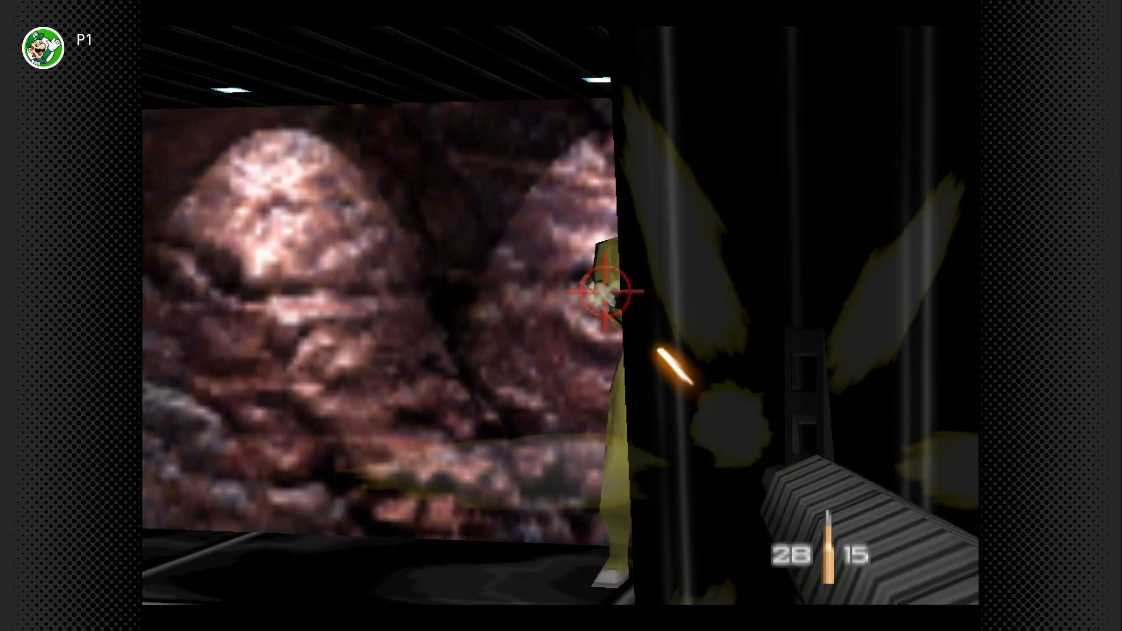
click(608, 297)
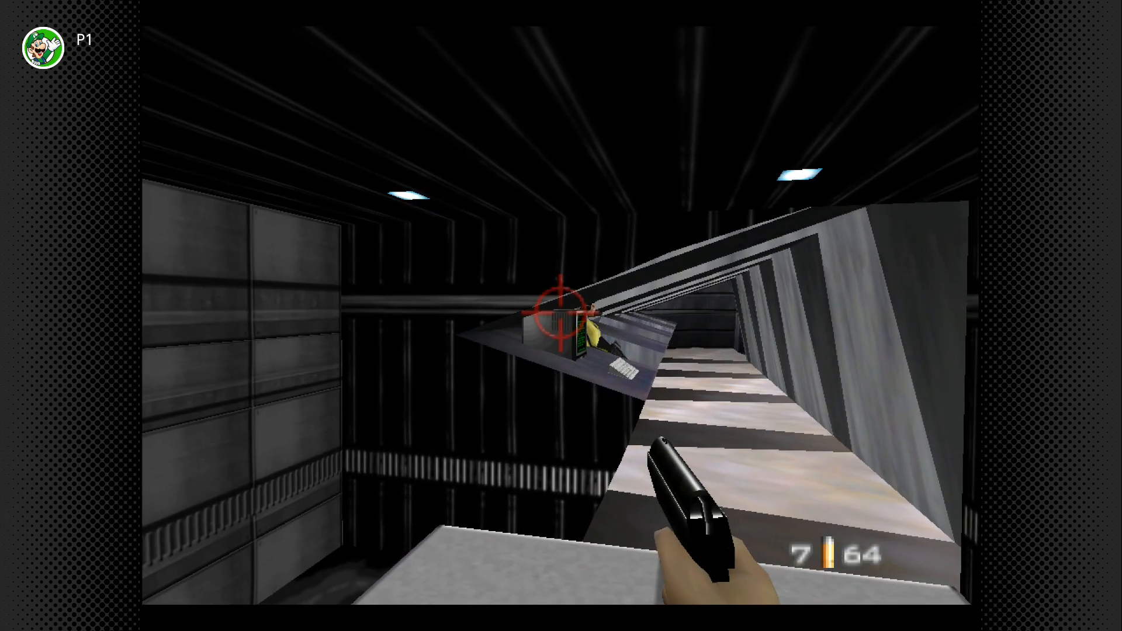
click(554, 314)
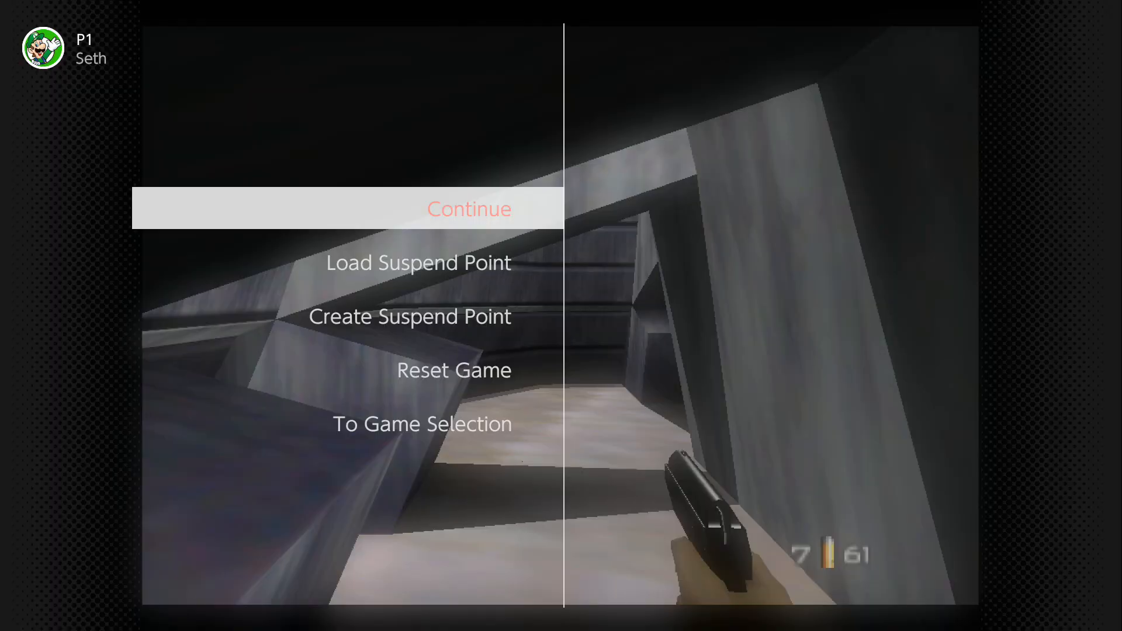
Load the suspend point from Save slot 2 and resume in the slanted grey corridor
click(415, 316)
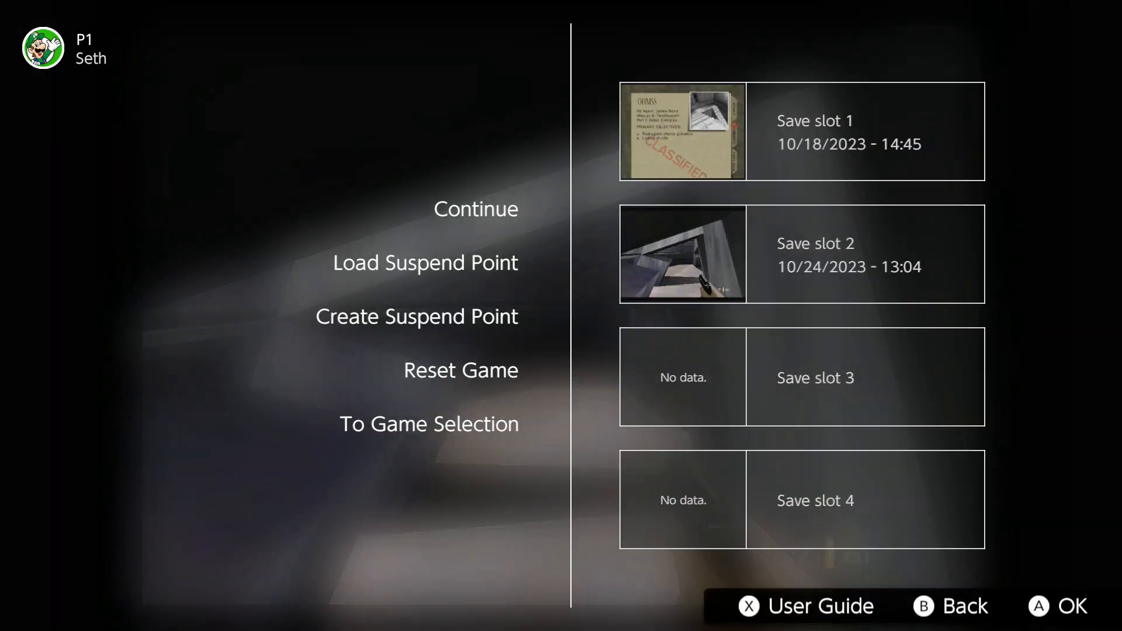
click(475, 209)
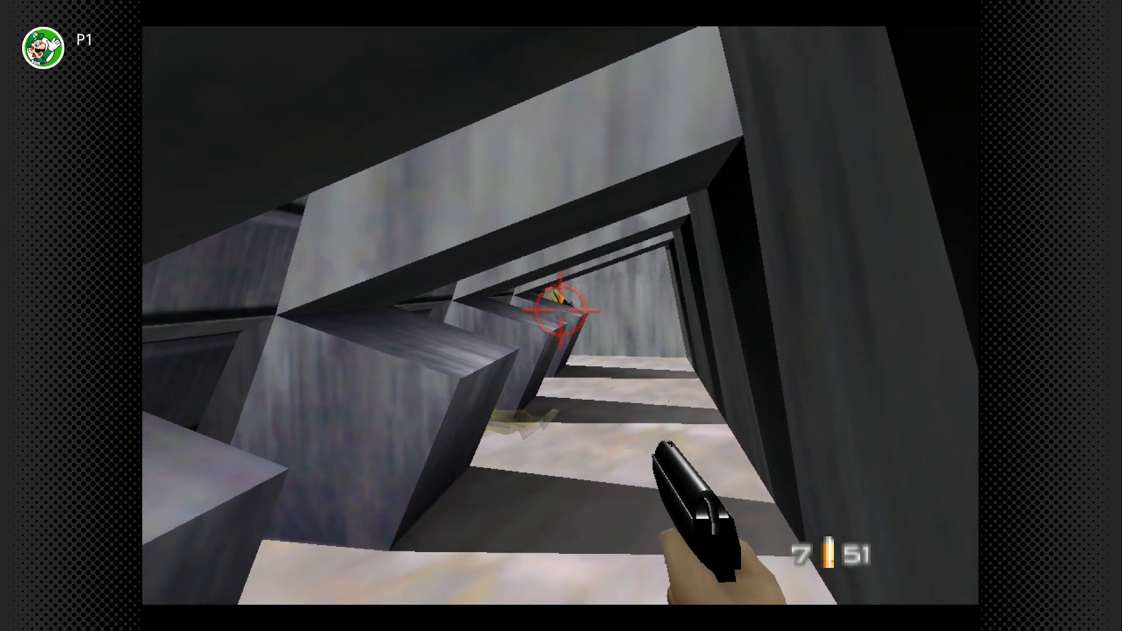
Walk down the corridor and pause to show the Create Suspend Point save slots
click(558, 311)
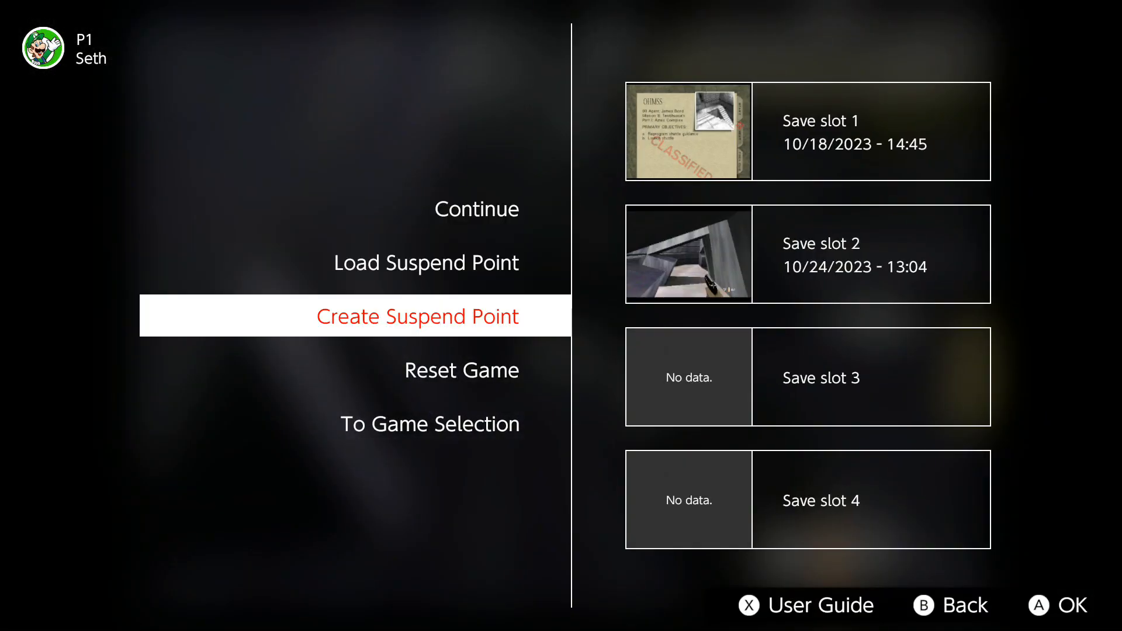
Save a suspend point to a chosen slot and continue into the metal-plated hangar
click(418, 316)
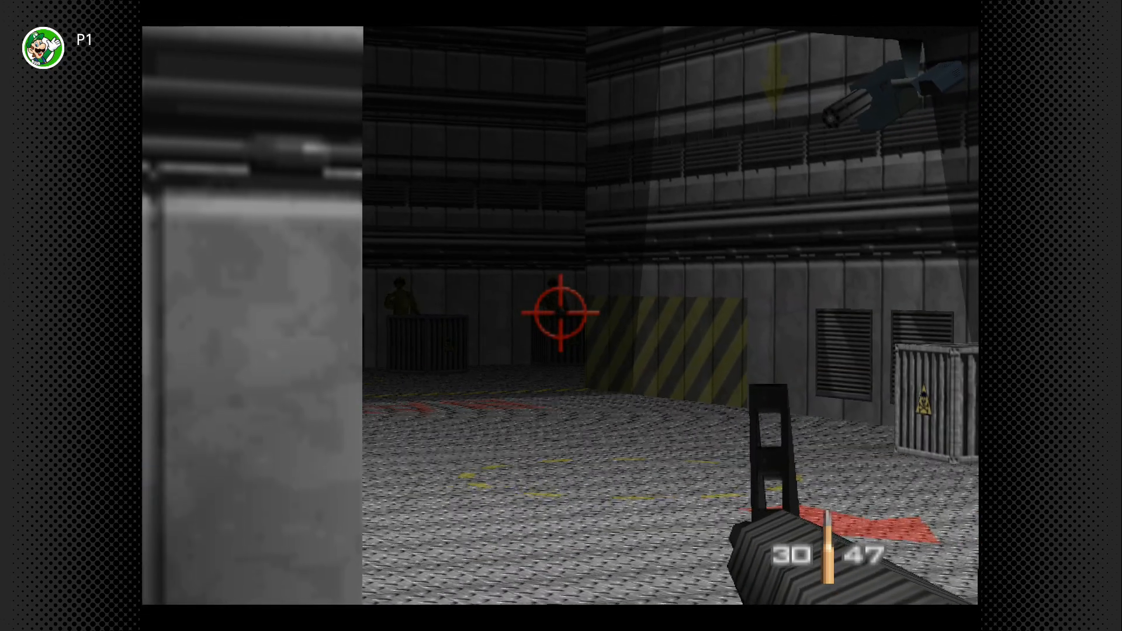
Shoot the guards behind the crates, by the pillar, and leaning out beside the Bay-4 wall
click(553, 315)
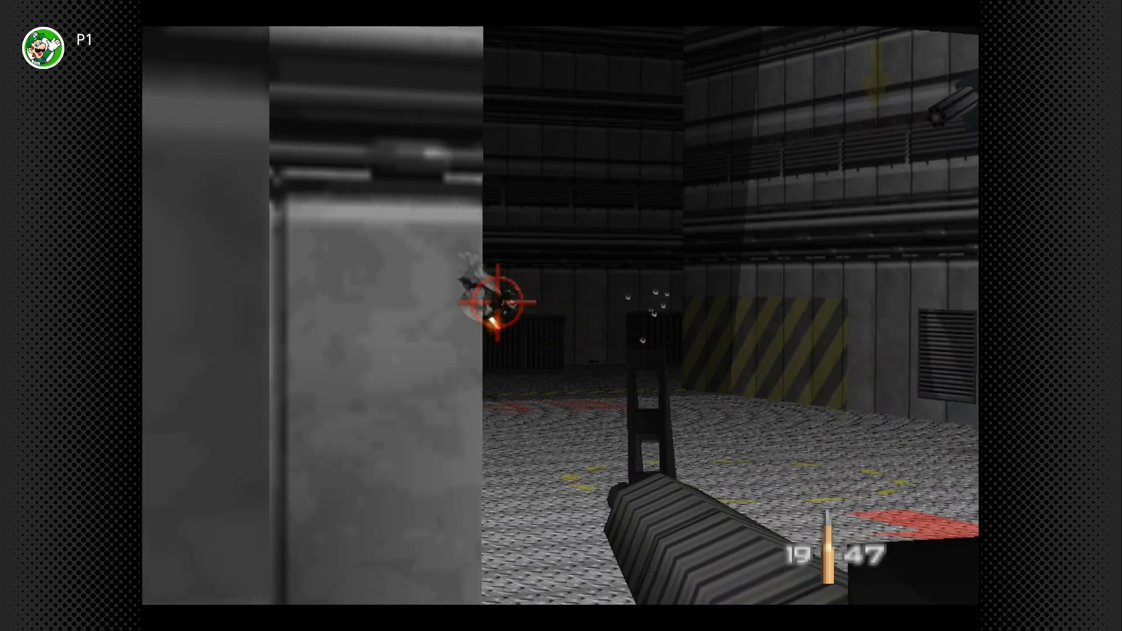
click(498, 306)
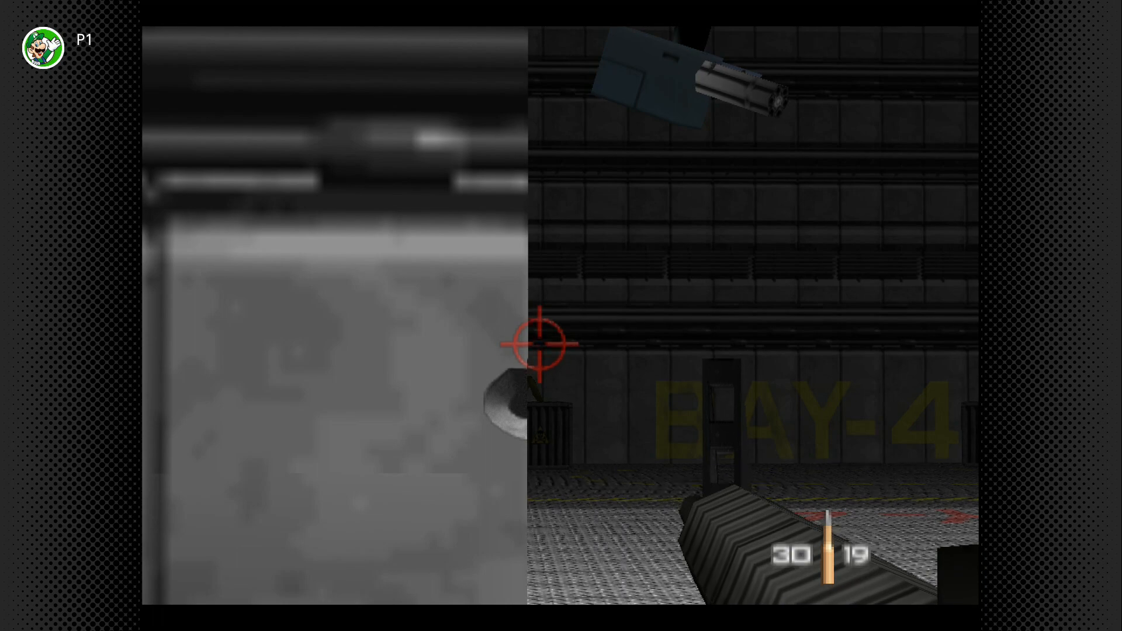
click(536, 390)
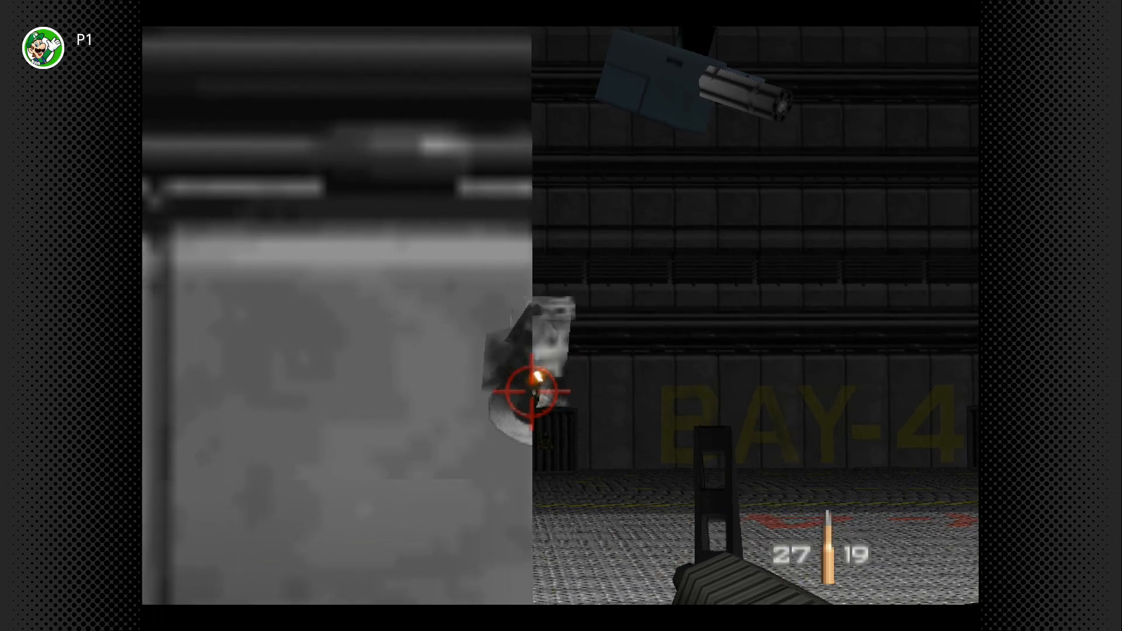
click(530, 393)
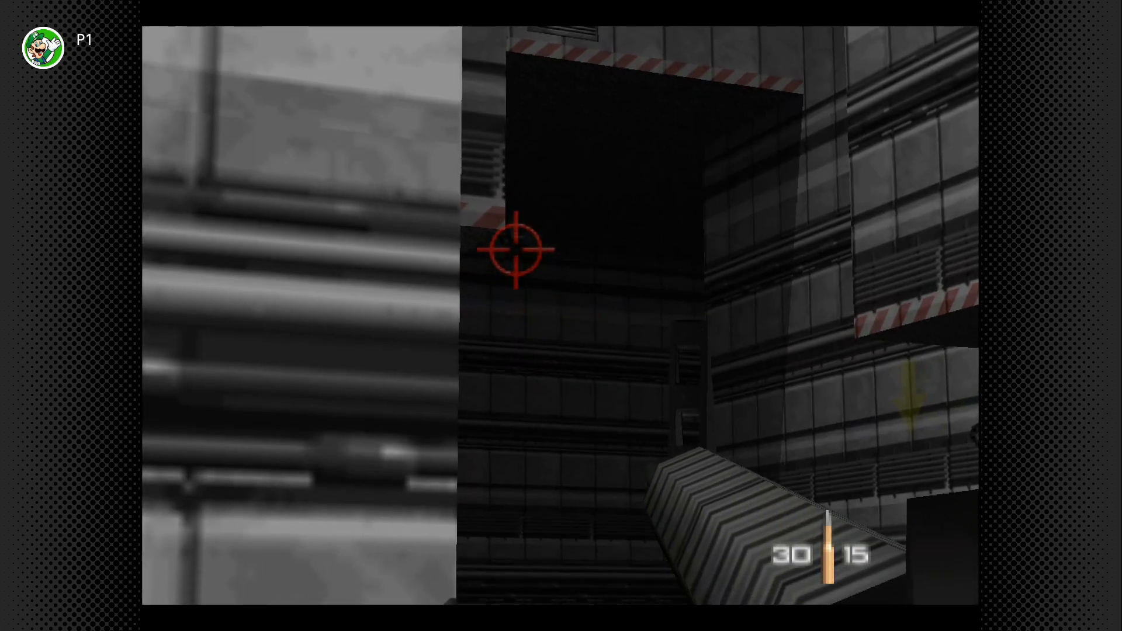
Fire at the drone gun in the dark shaft and reach the stone temple stairway
click(516, 253)
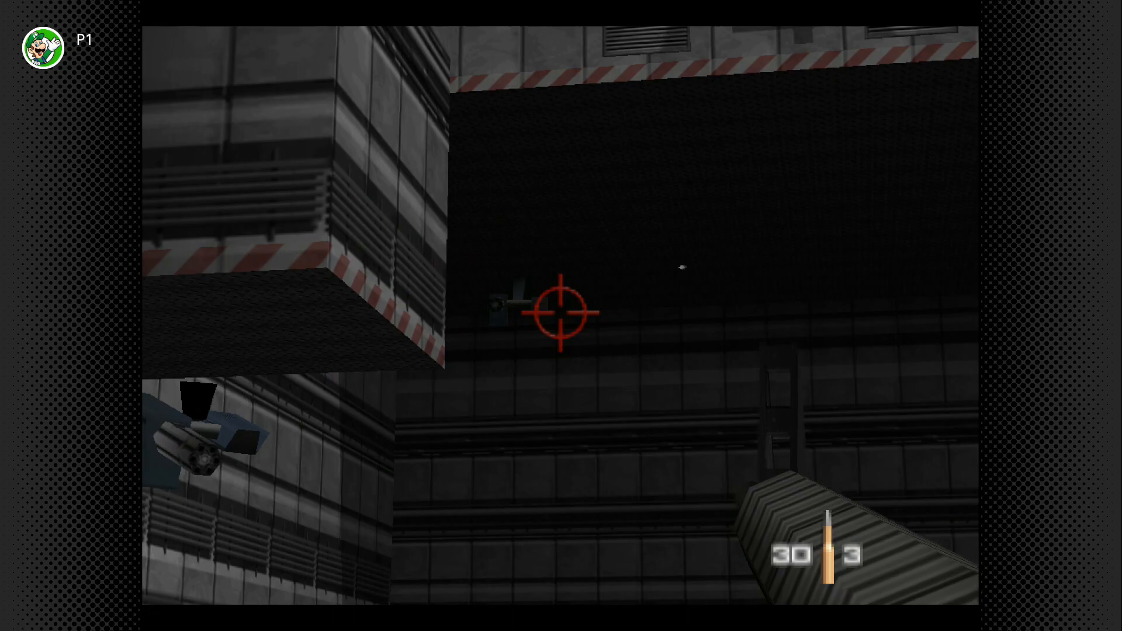
click(558, 313)
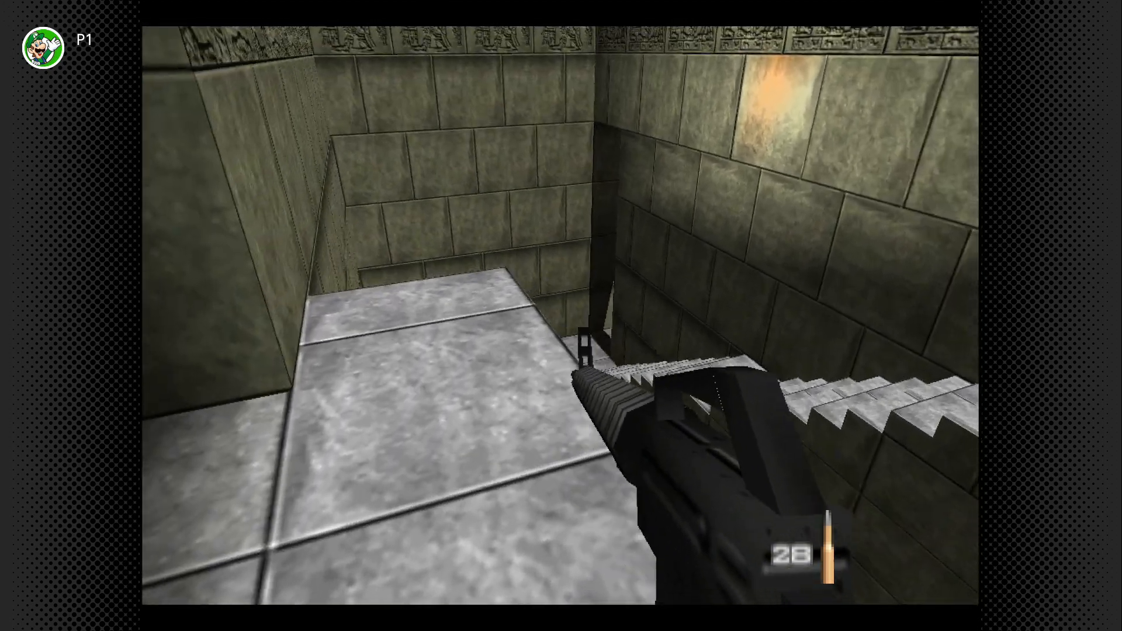
key(W)
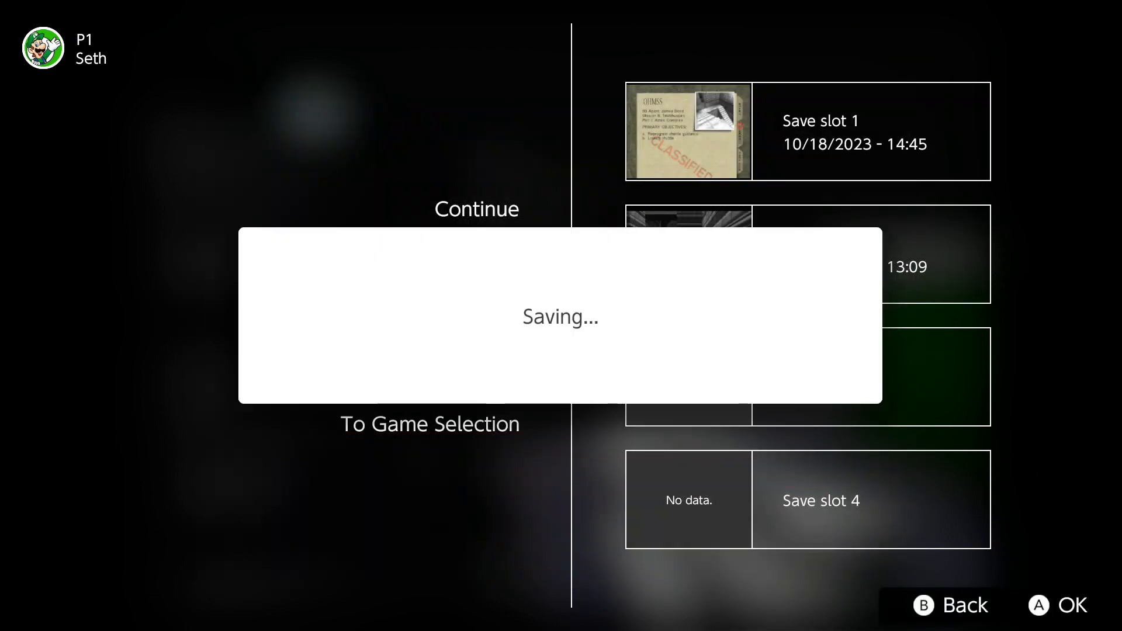
Open the Switch Online suspend menu and choose Continue to resume the Aztec mission
click(476, 208)
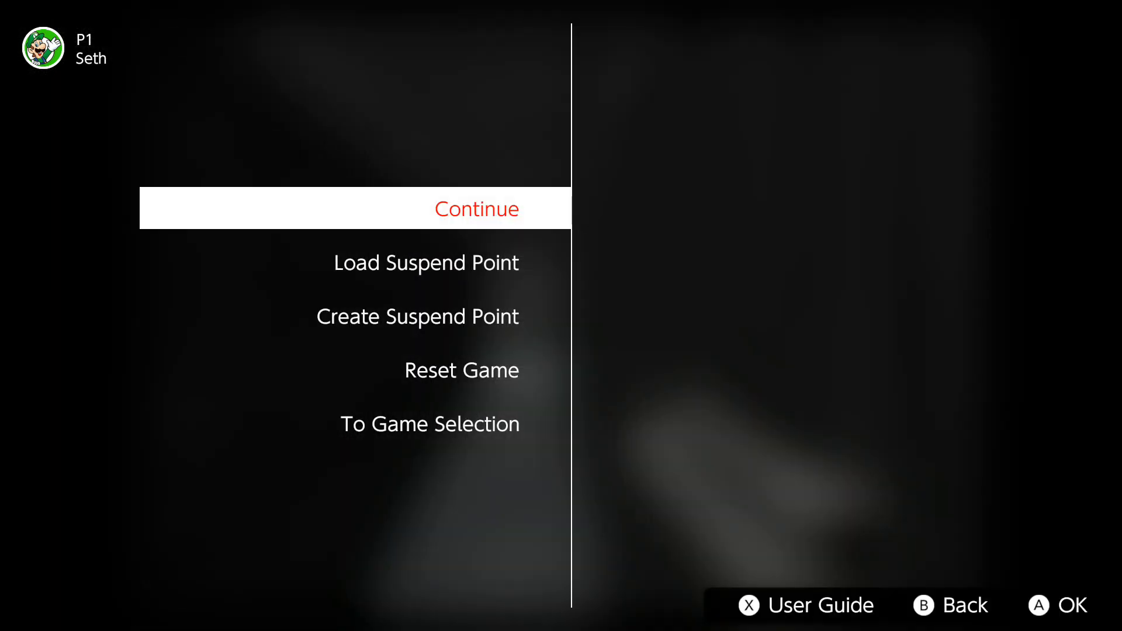
click(417, 316)
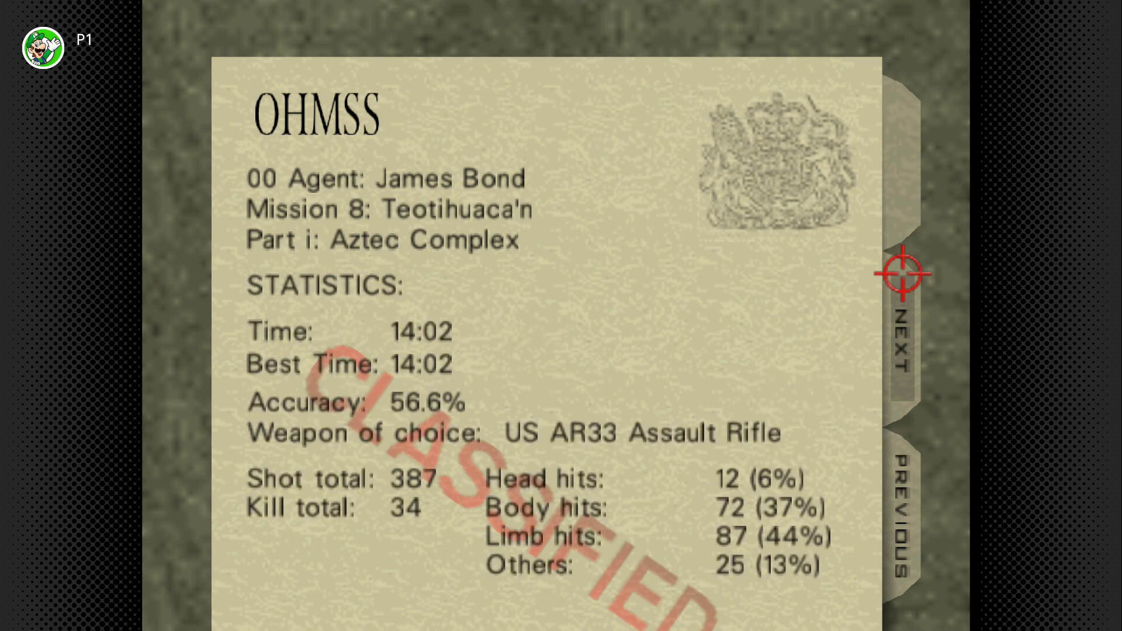
Select NEXT on the statistics dossier to reach the mission select film strips
click(902, 353)
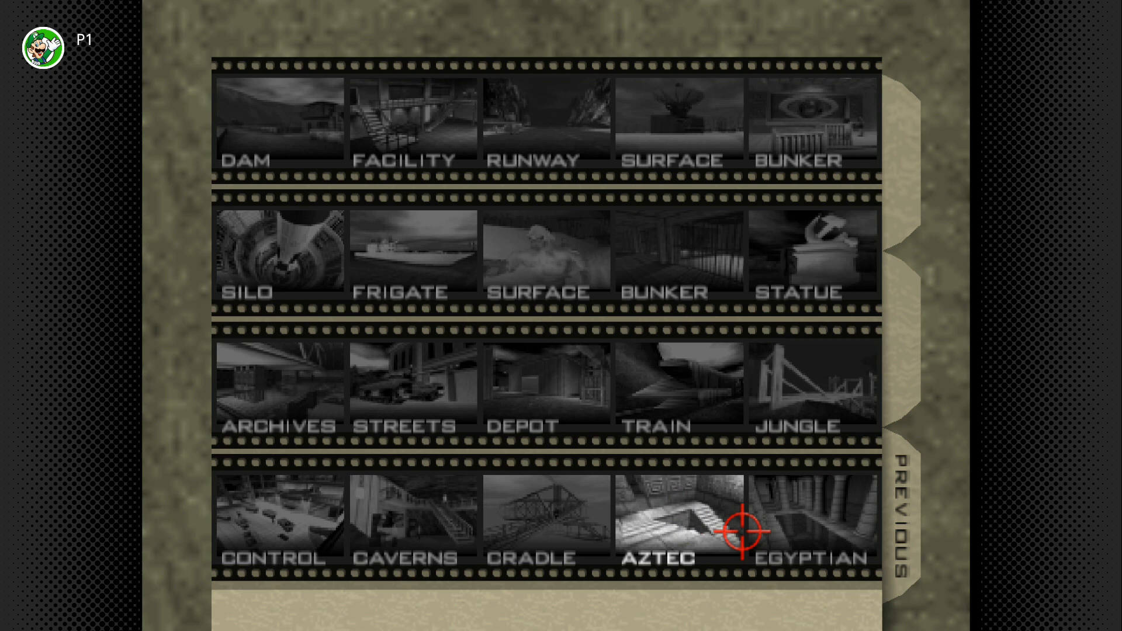